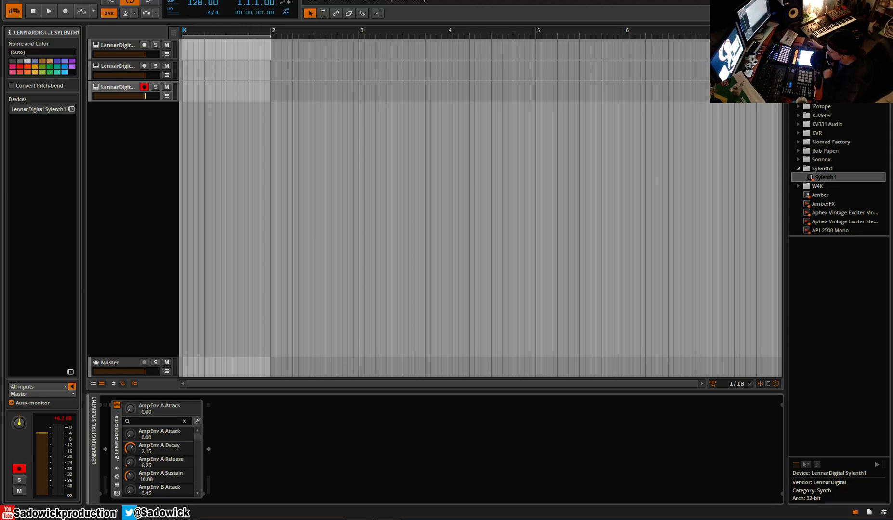
{"action": "mouse_move", "coordinate": [119, 63]}
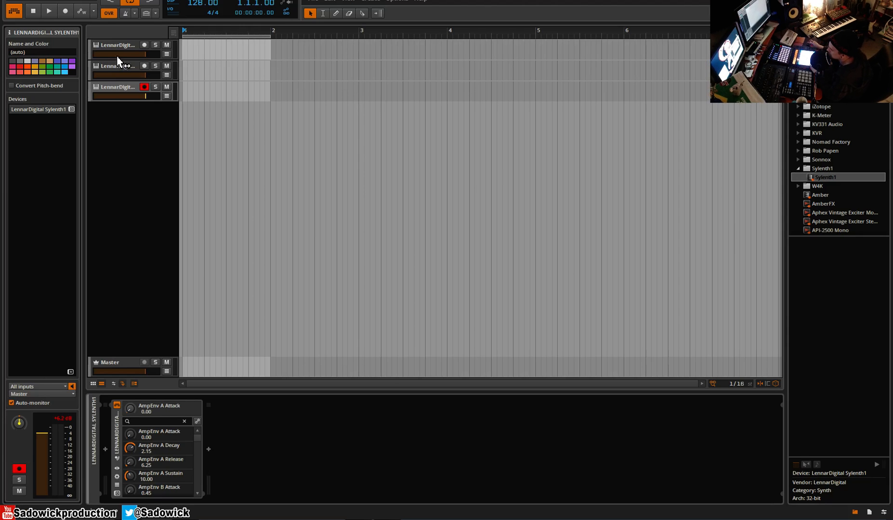
Step: Draw an empty one-bar clip at bar 1 on each of the three Sylenth1 tracks
{"action": "left_click", "coordinate": [116, 46]}
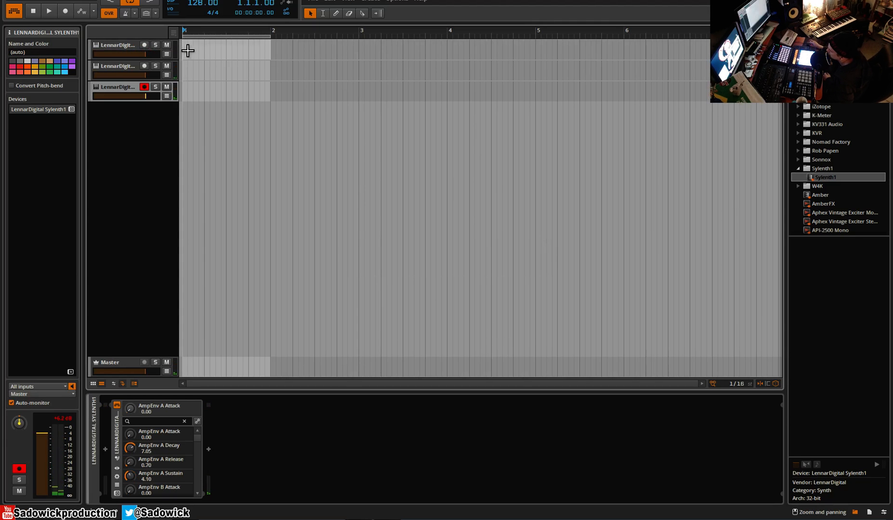
{"action": "left_click", "coordinate": [226, 91]}
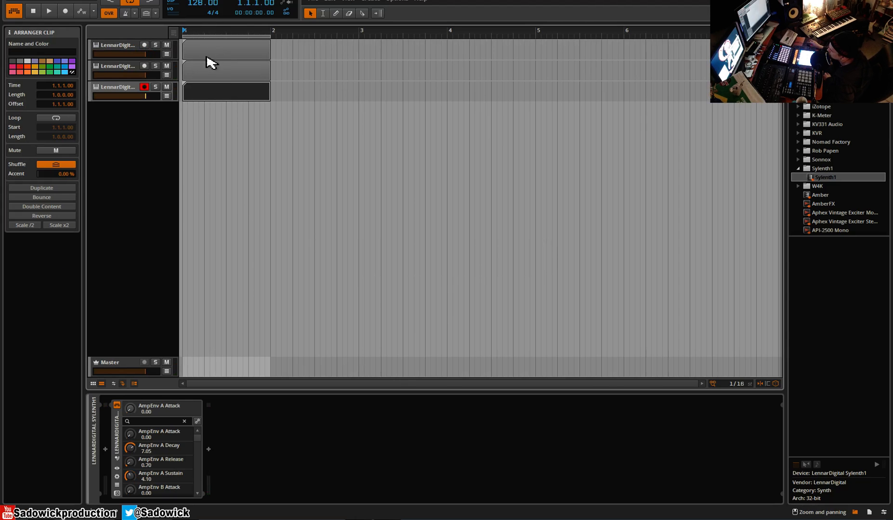
Step: Color the clips purple, green and red from the top track down
{"action": "left_click", "coordinate": [225, 49]}
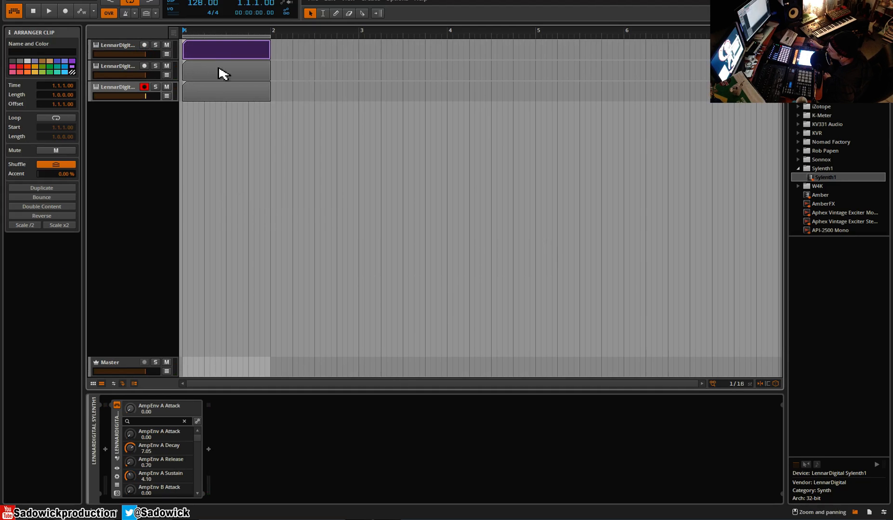
{"action": "right_click", "coordinate": [225, 70]}
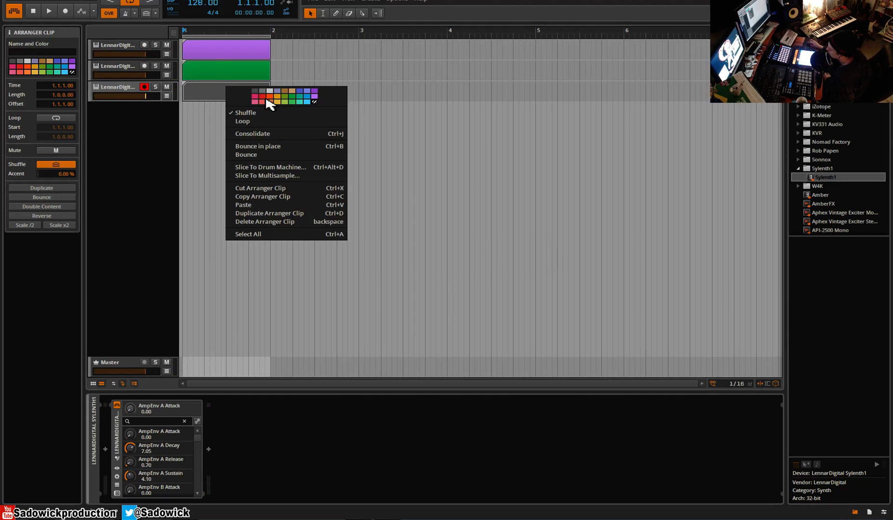
{"action": "left_click", "coordinate": [262, 96]}
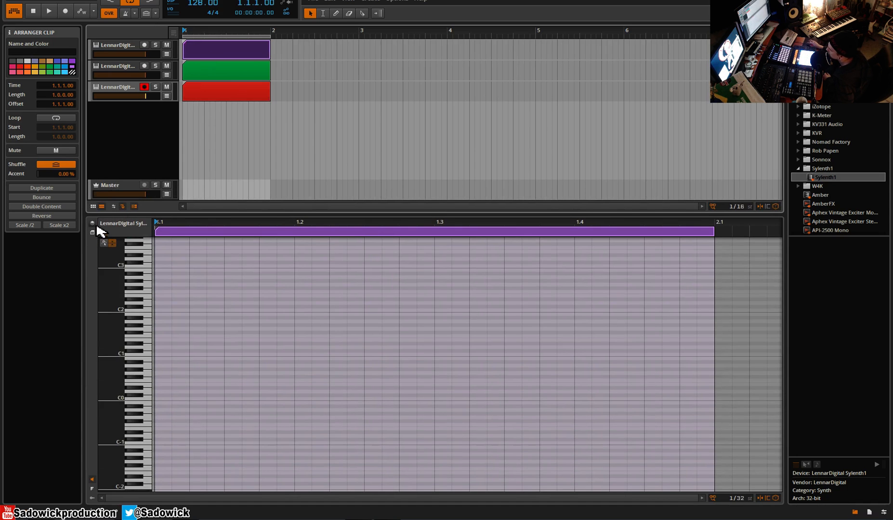
{"action": "mouse_move", "coordinate": [101, 232]}
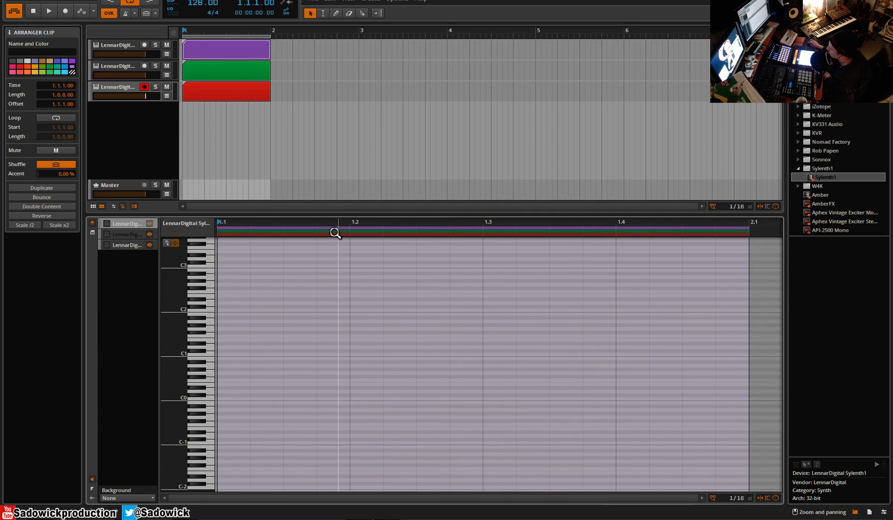
{"action": "mouse_move", "coordinate": [236, 232]}
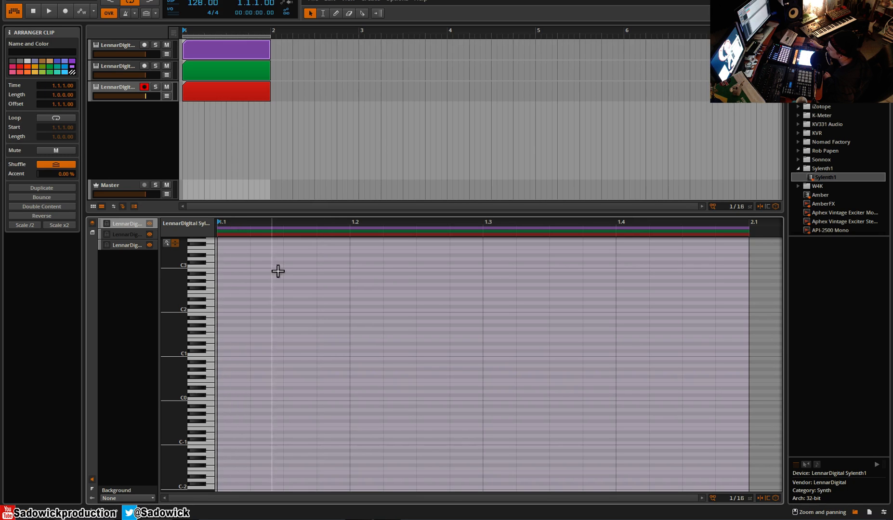
{"action": "mouse_move", "coordinate": [111, 238]}
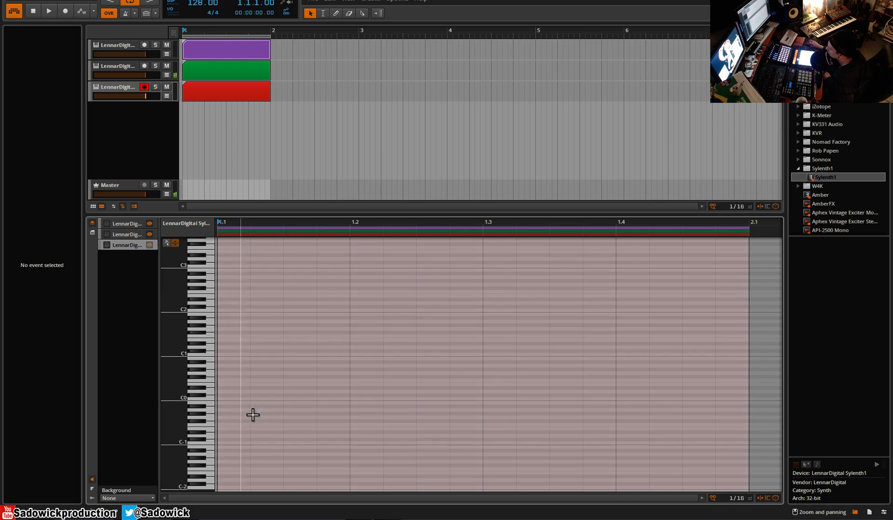
{"action": "mouse_move", "coordinate": [209, 405]}
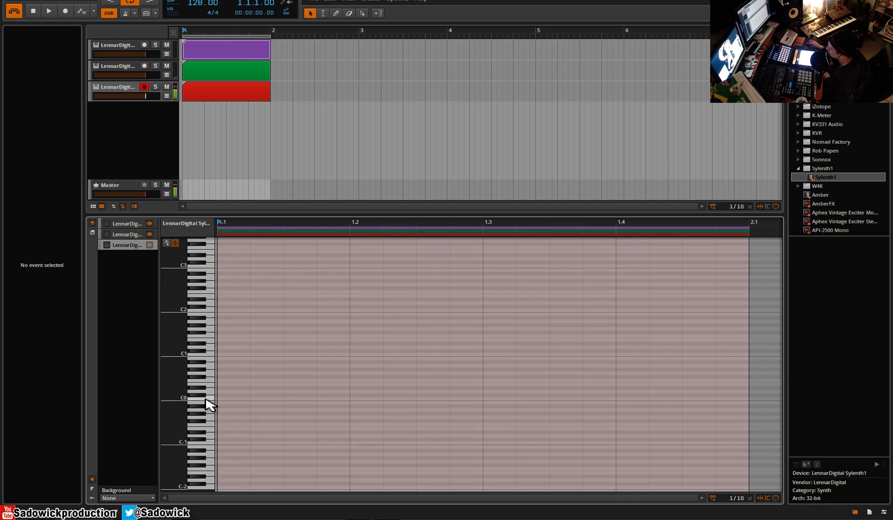
{"action": "mouse_move", "coordinate": [215, 361]}
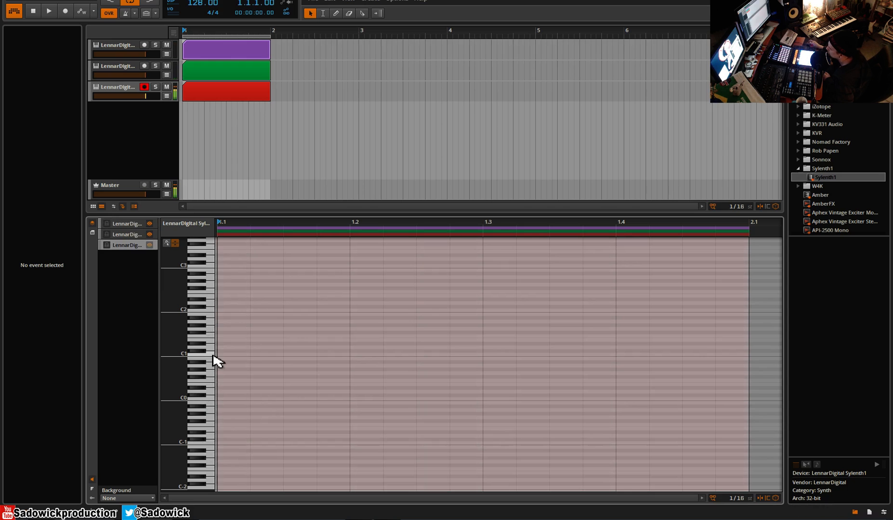
Step: Place six short C1 notes across the bar in the red clip, in two groups of three
{"action": "left_click", "coordinate": [233, 354]}
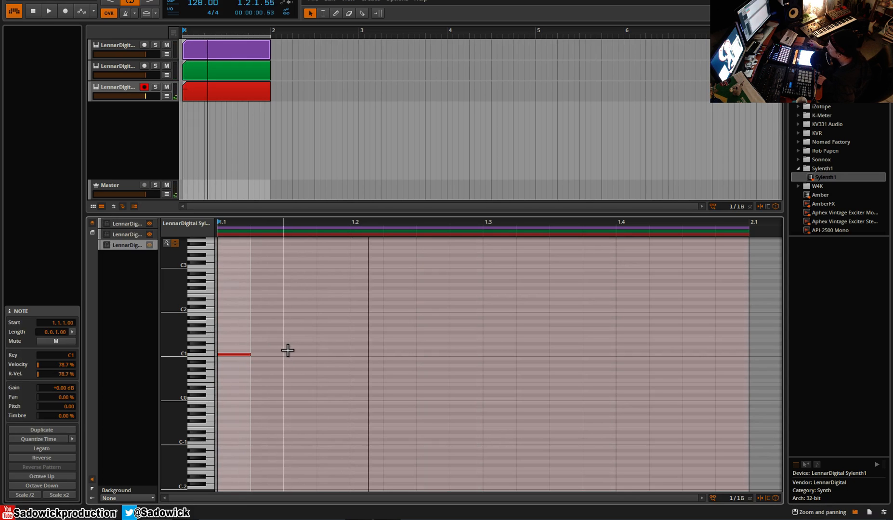
{"action": "left_click", "coordinate": [364, 355]}
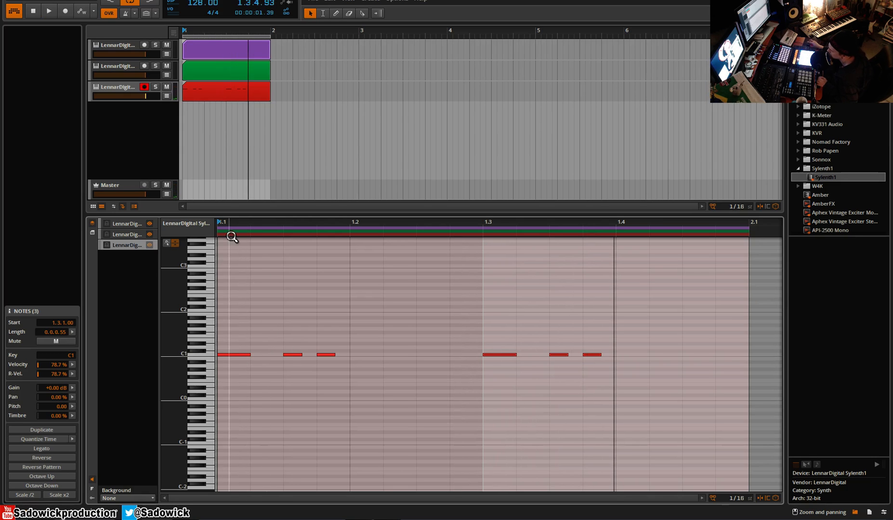
{"action": "mouse_move", "coordinate": [218, 196]}
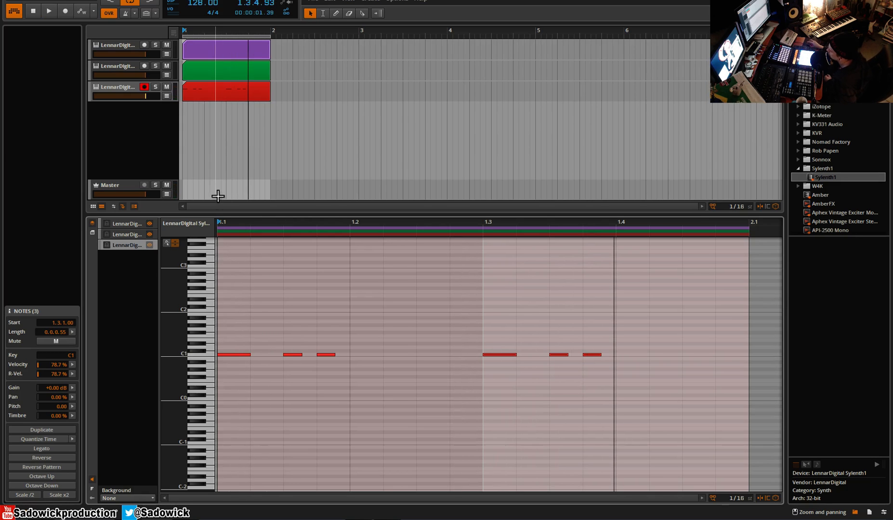
{"action": "mouse_move", "coordinate": [132, 238]}
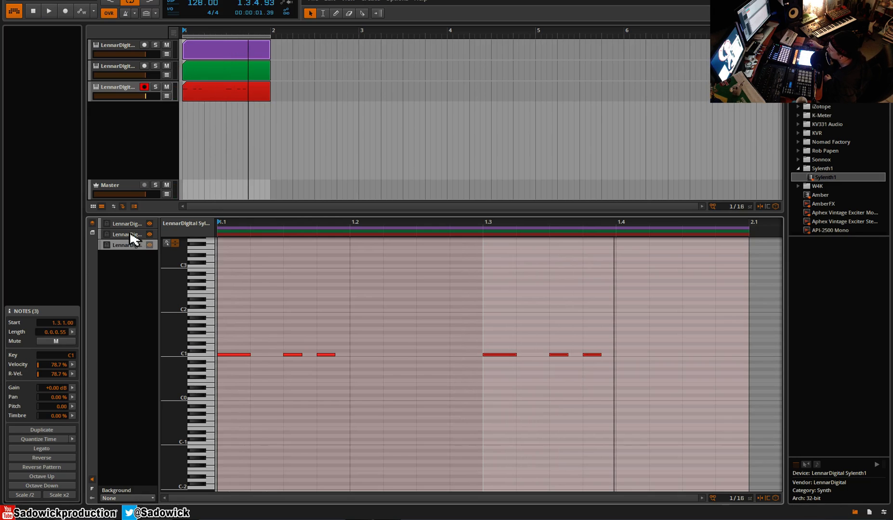
Step: Draw four green-track C1 notes in the gaps after each beat between the red notes
{"action": "left_click", "coordinate": [268, 324]}
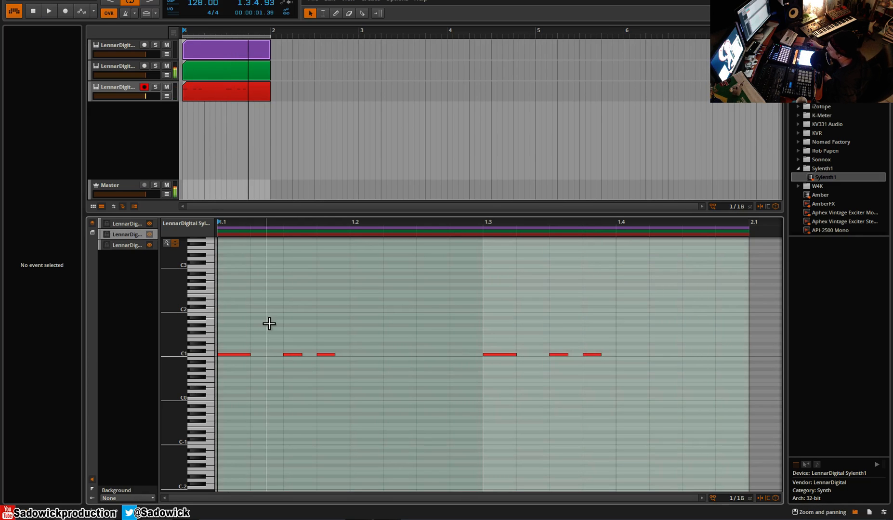
{"action": "mouse_move", "coordinate": [223, 316]}
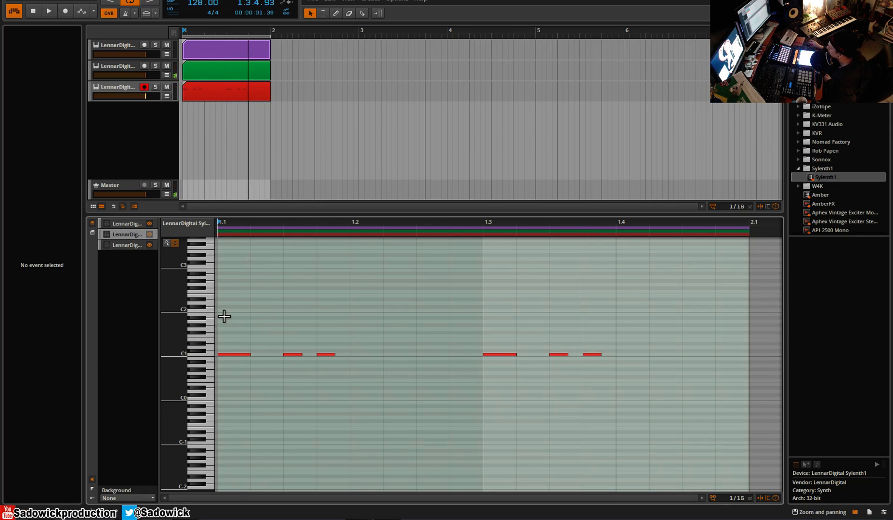
{"action": "mouse_move", "coordinate": [348, 316]}
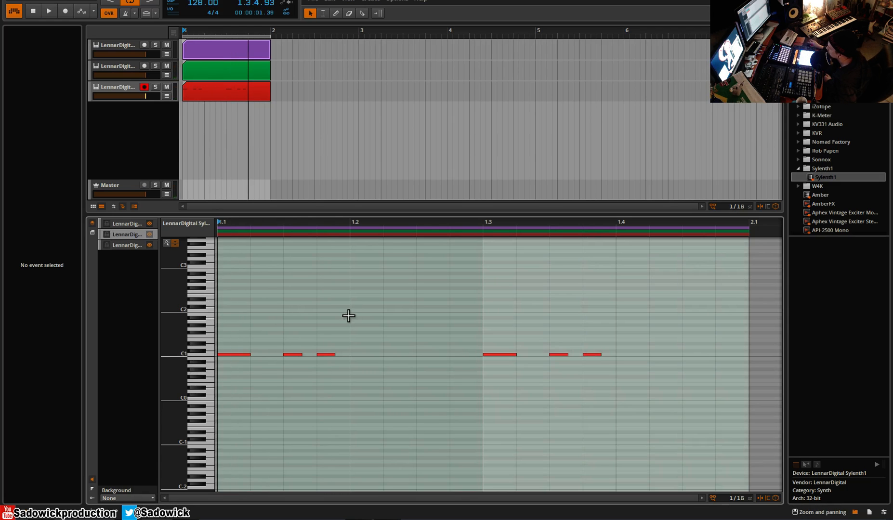
{"action": "left_click", "coordinate": [367, 310]}
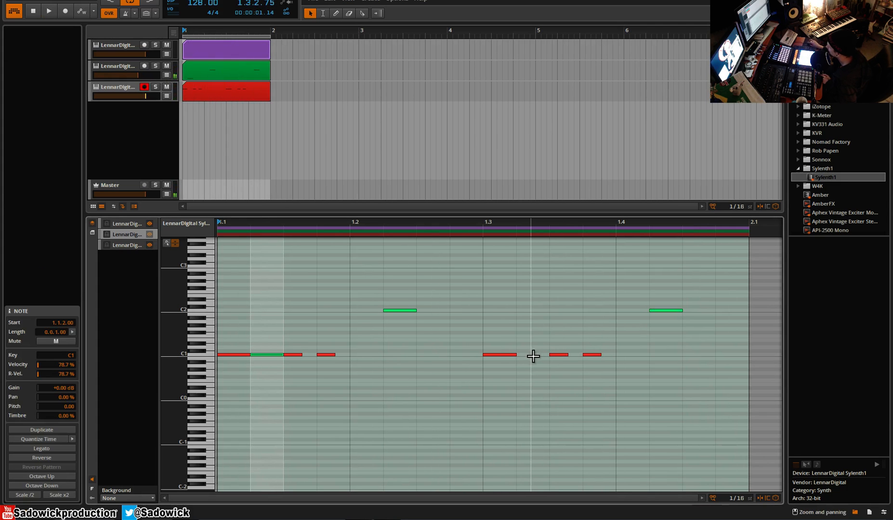
{"action": "left_click", "coordinate": [49, 11]}
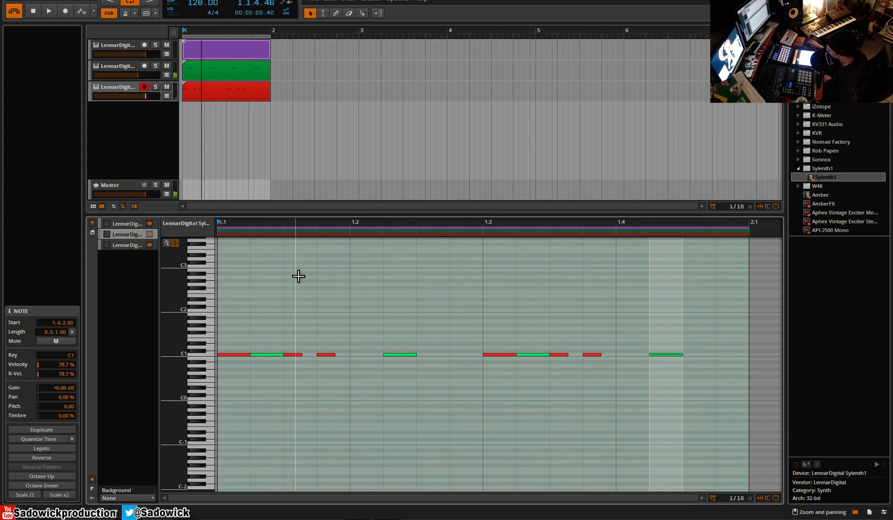
{"action": "mouse_move", "coordinate": [271, 293]}
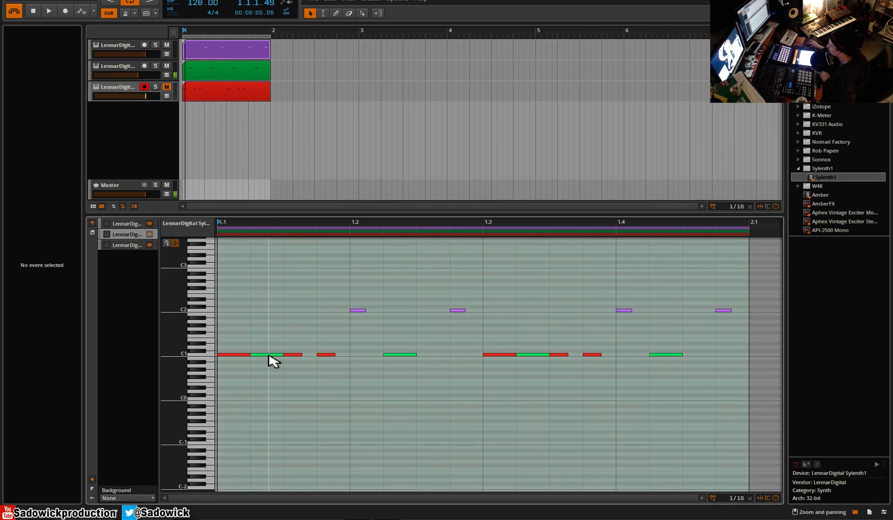
Step: Select the green clip's notes and lower them to C0 beneath the purple C2 notes
{"action": "left_click", "coordinate": [266, 395]}
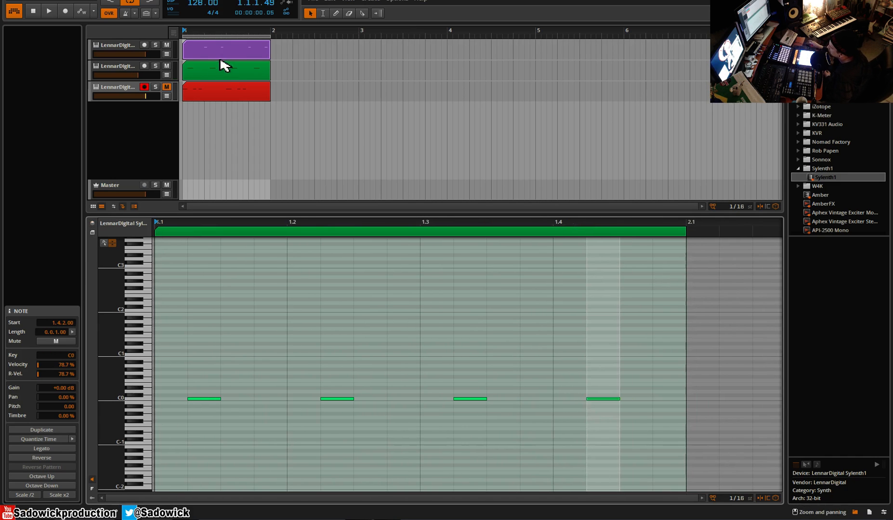
Step: Show the purple clip alone in the note editor with its four short C2 notes
{"action": "left_click", "coordinate": [225, 92]}
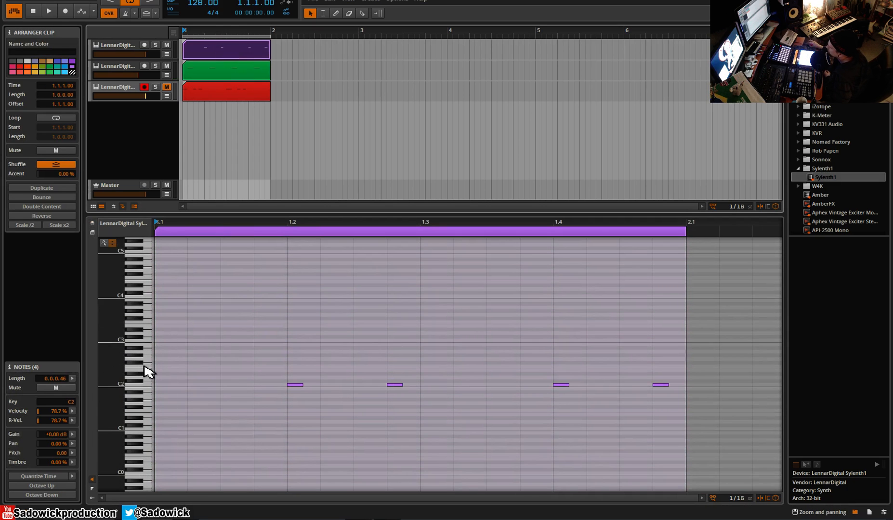
{"action": "mouse_move", "coordinate": [187, 359]}
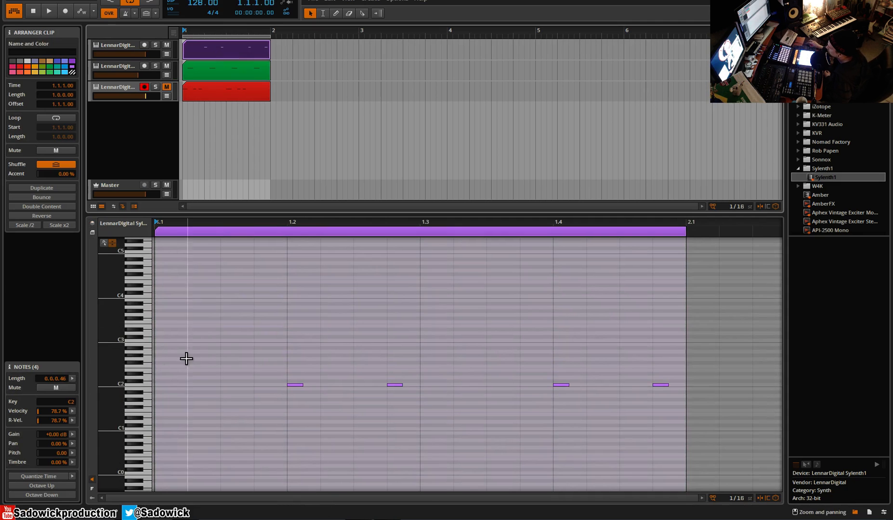
{"action": "mouse_move", "coordinate": [286, 266]}
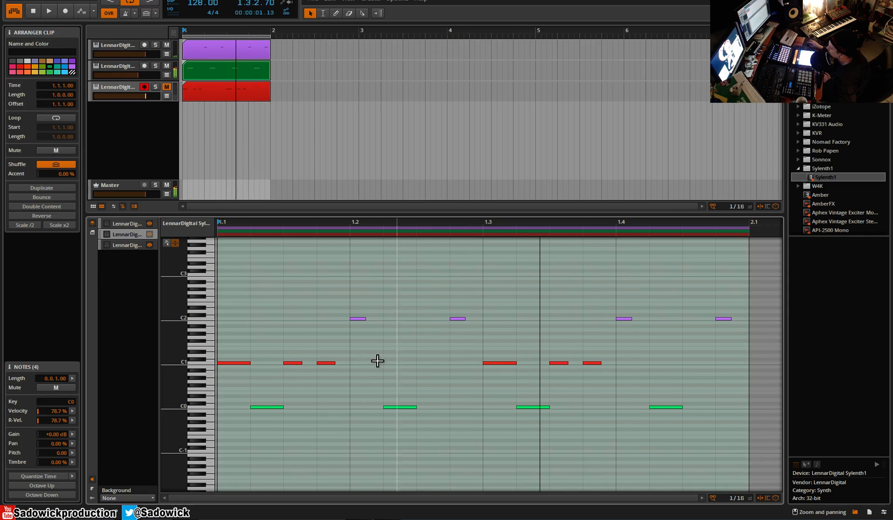
{"action": "mouse_move", "coordinate": [198, 170]}
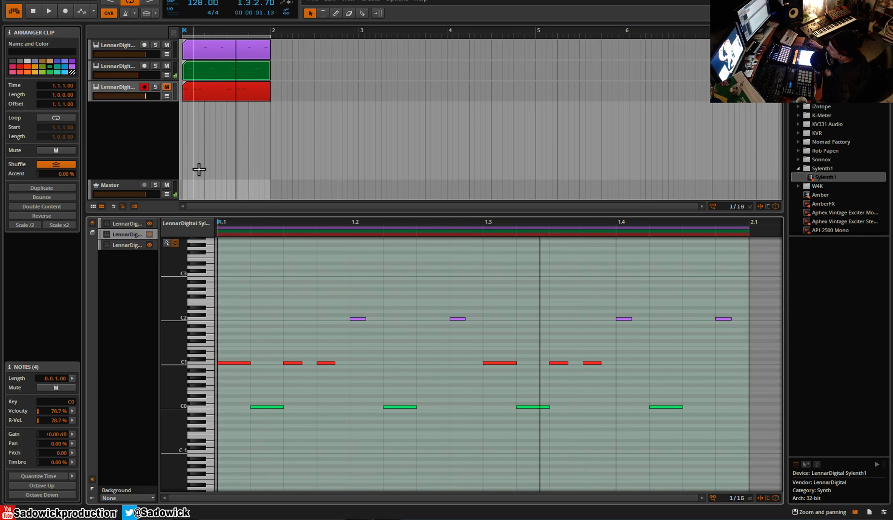
{"action": "mouse_move", "coordinate": [215, 95]}
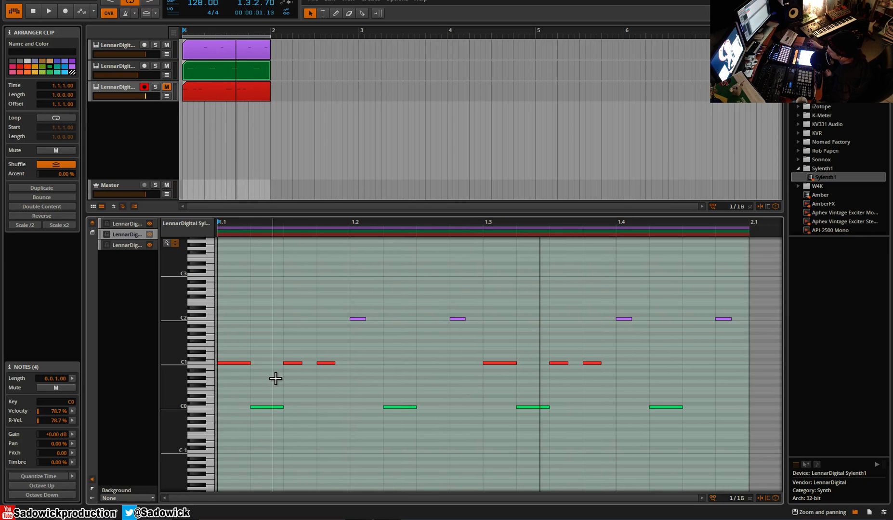
{"action": "mouse_move", "coordinate": [285, 160]}
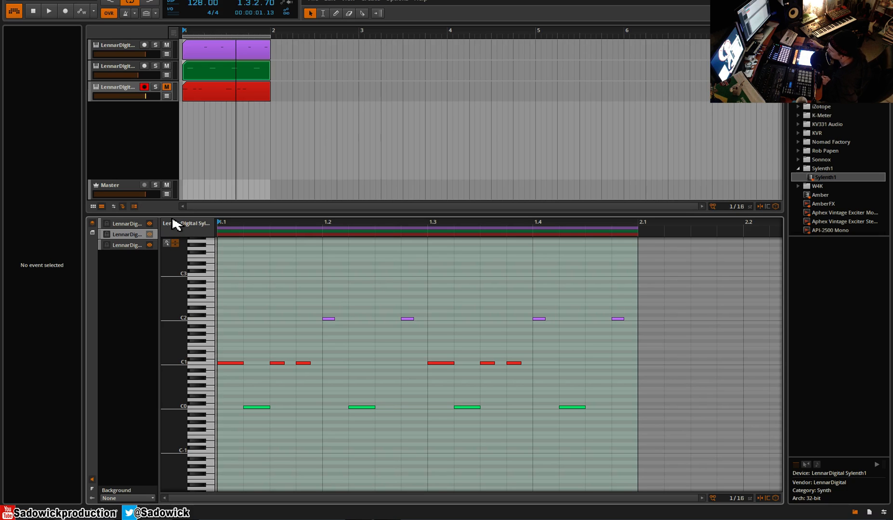
Step: Transpose the red clip's six notes from C1 up two octaves to C3
{"action": "left_click", "coordinate": [48, 11]}
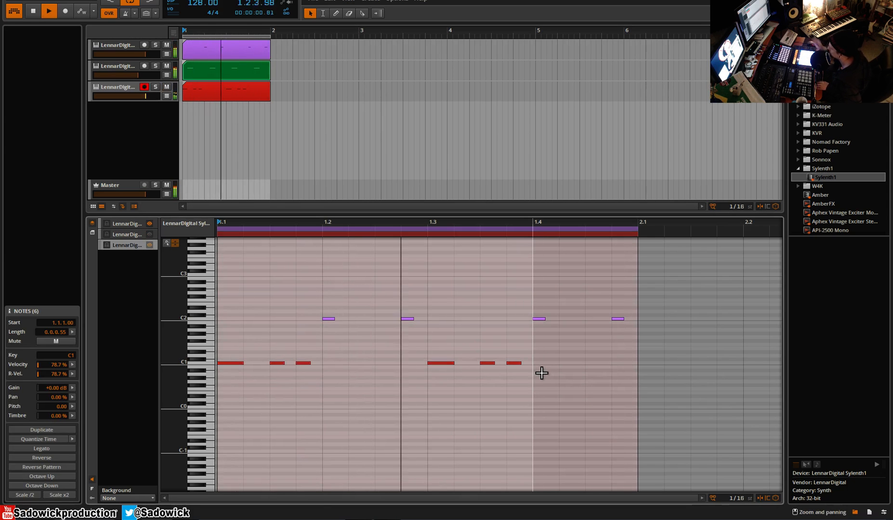
{"action": "left_click", "coordinate": [41, 485]}
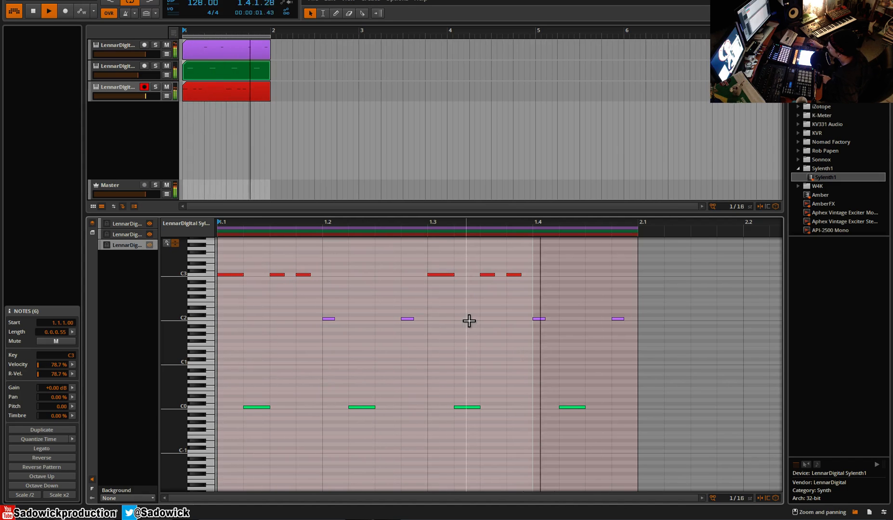
{"action": "left_click", "coordinate": [49, 11]}
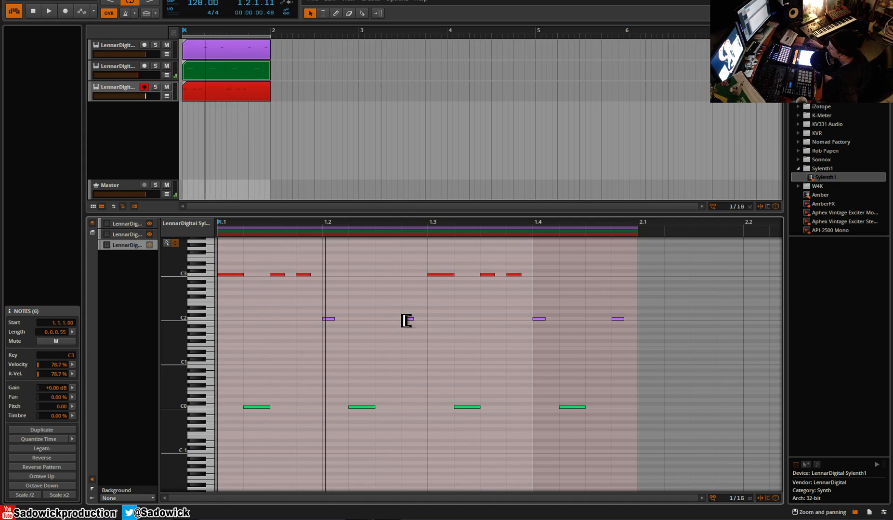
{"action": "left_click", "coordinate": [407, 318]}
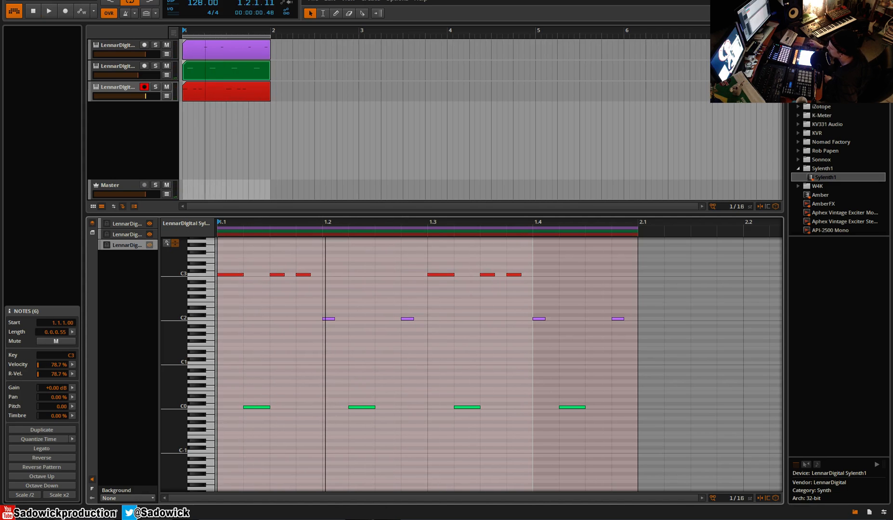